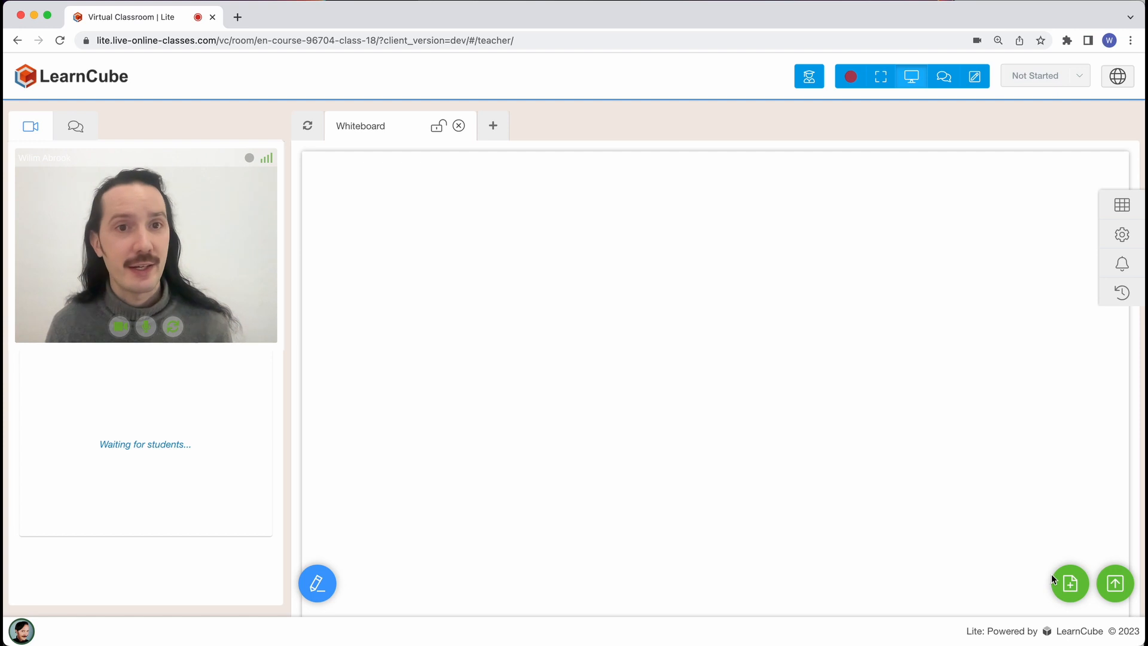
- Search the lesson materials for 'bo' and filter to image files
click(1069, 584)
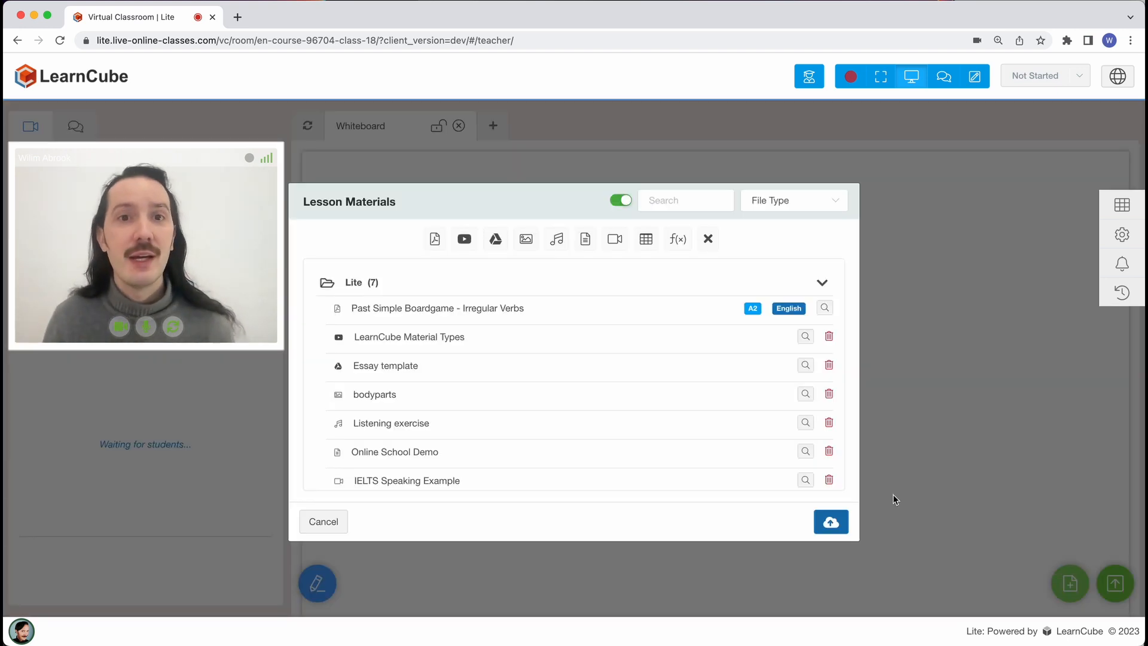
click(686, 200)
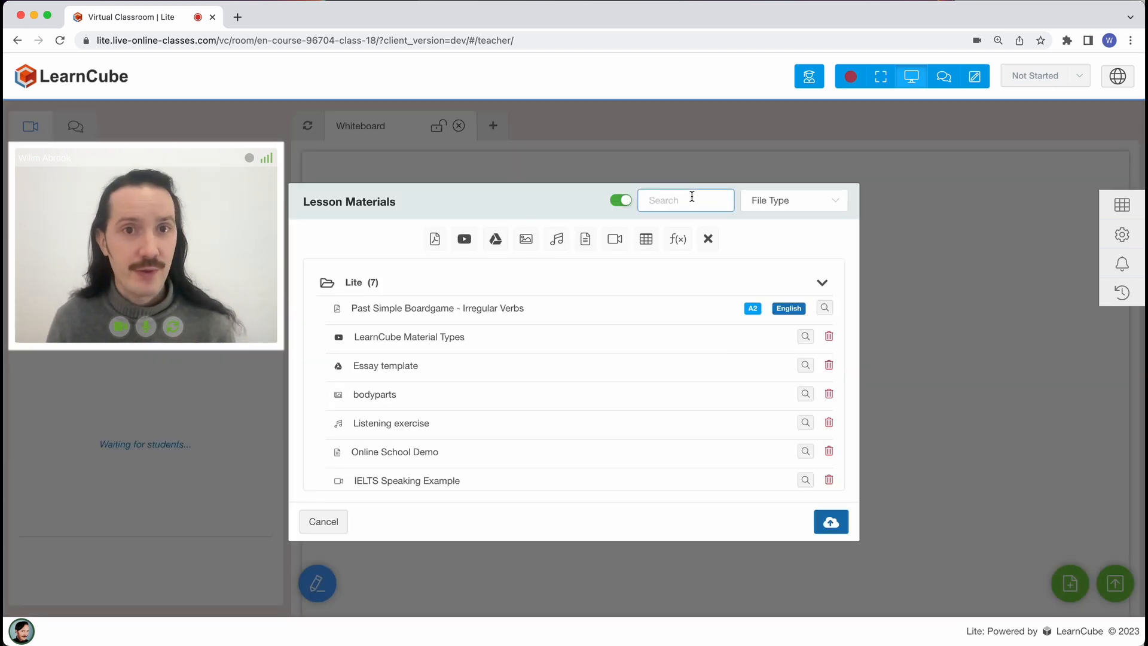
text(bo)
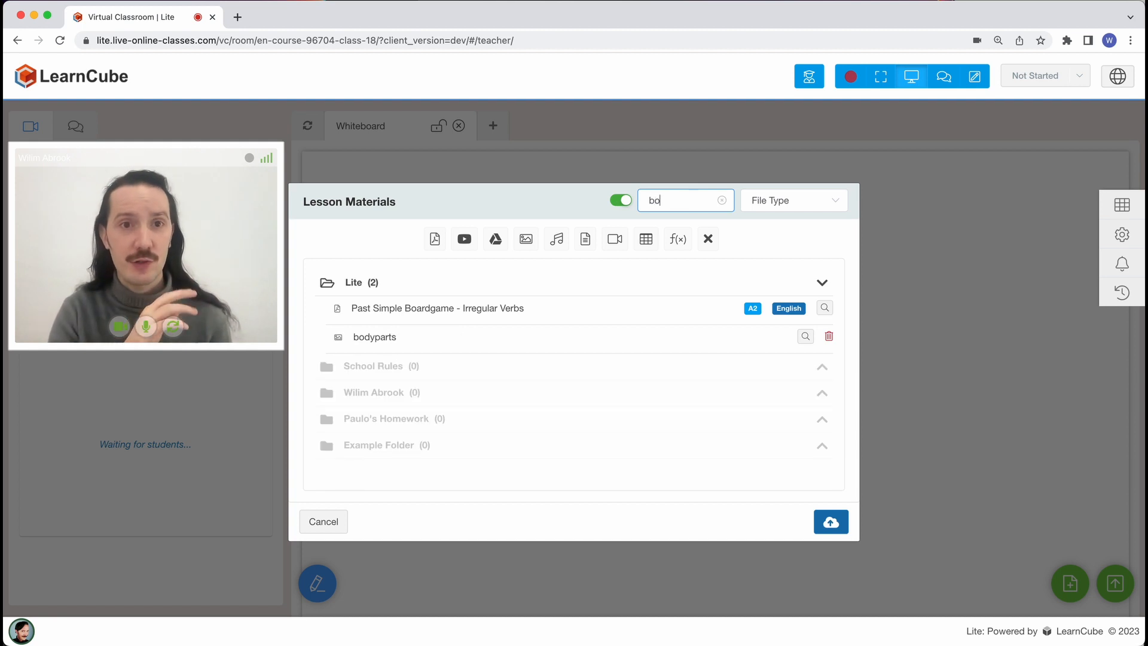
mouse_move(525, 239)
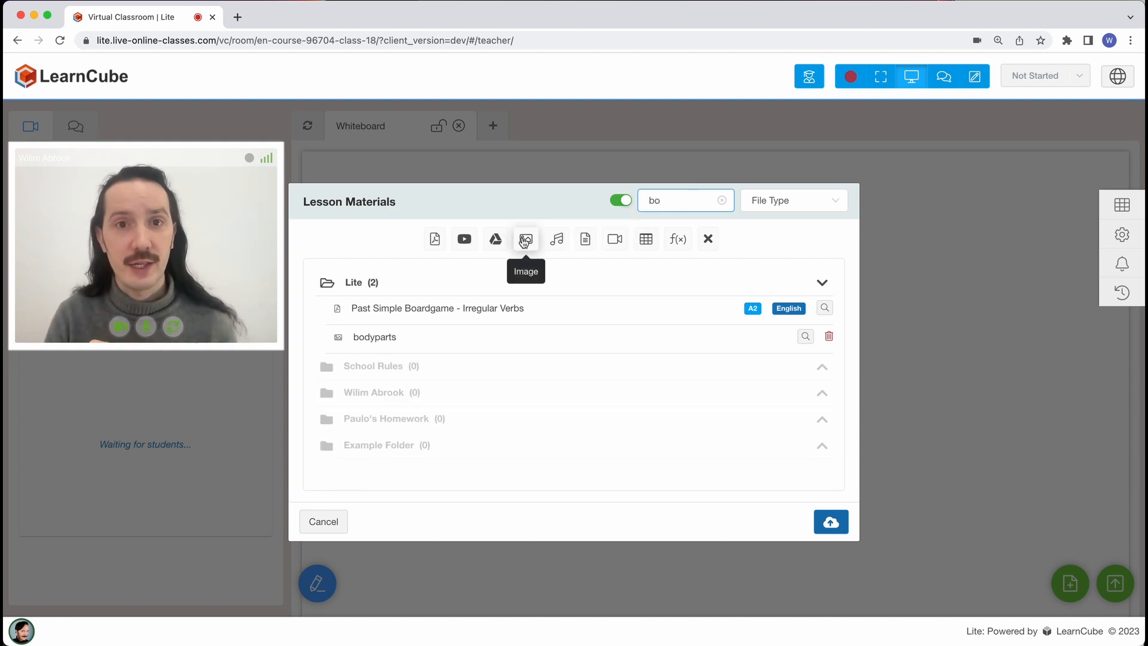
click(525, 239)
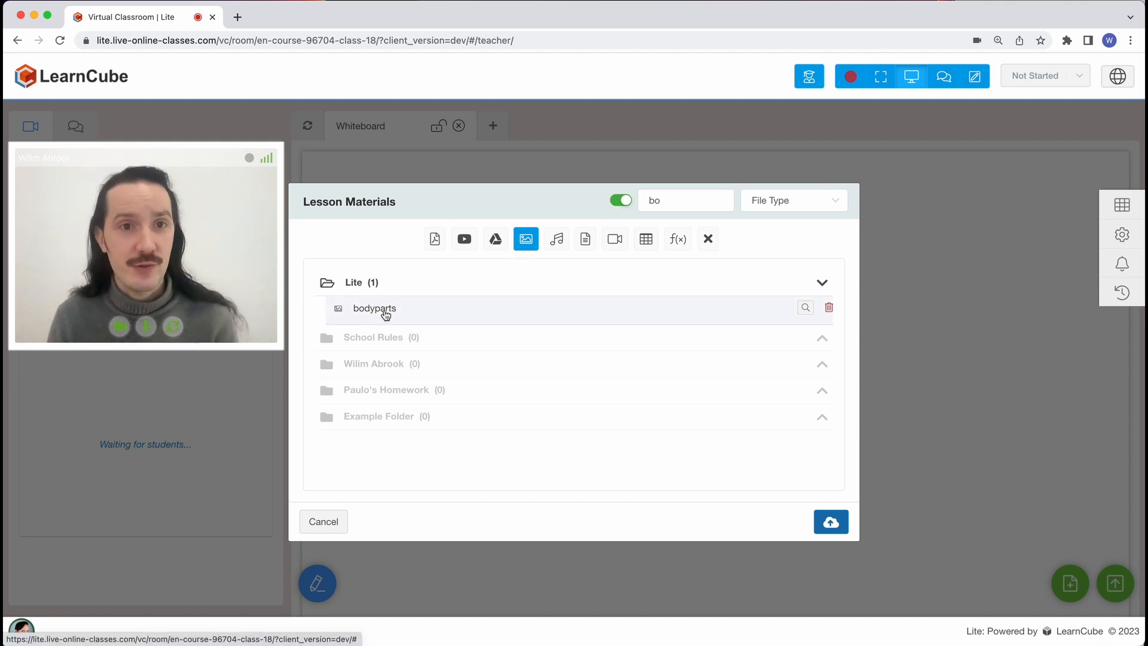
- Load the bodyparts labelled body diagram onto the whiteboard
click(374, 308)
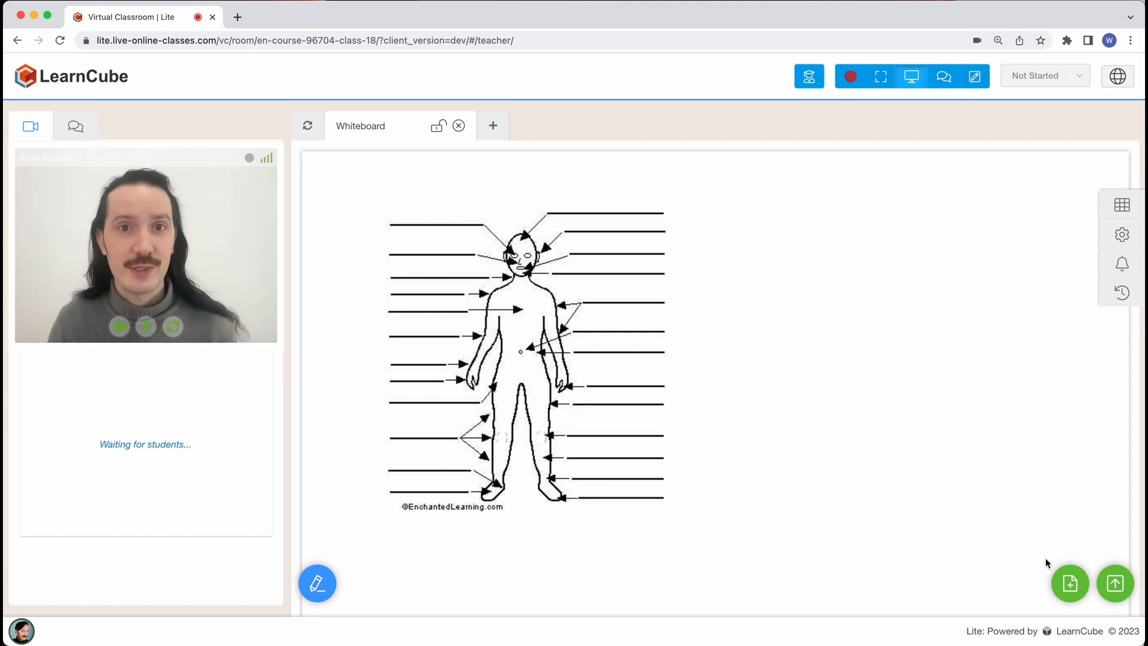
- Add 'A1 02 - Grammar Exercise.pdf' from Finder to the lesson materials upload form
click(1069, 584)
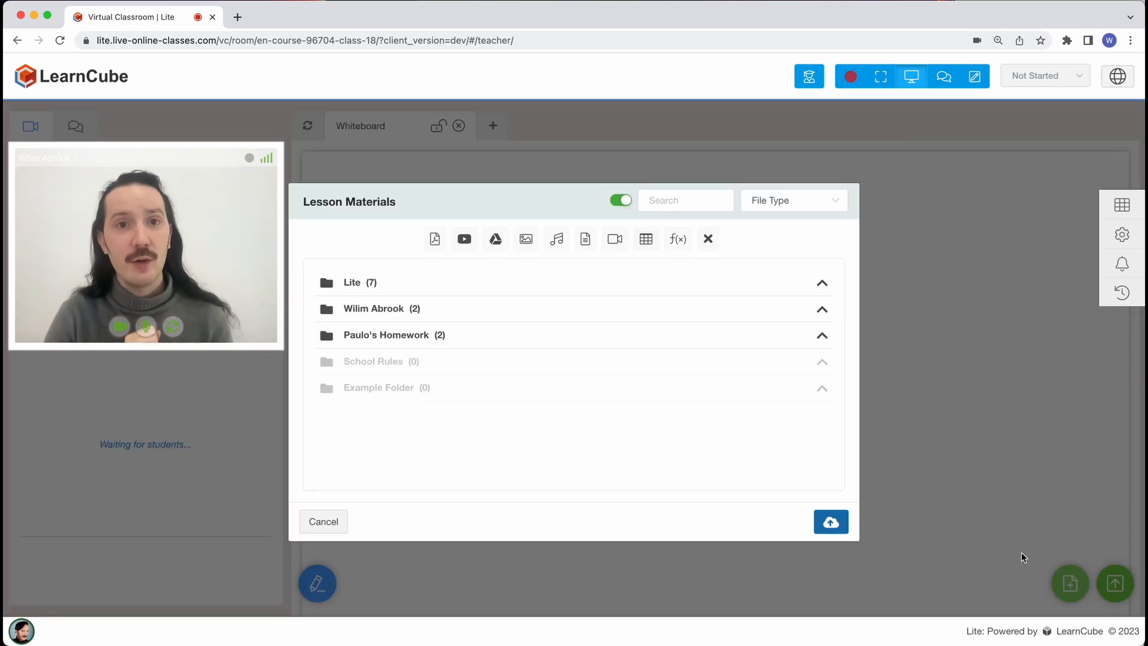
click(830, 522)
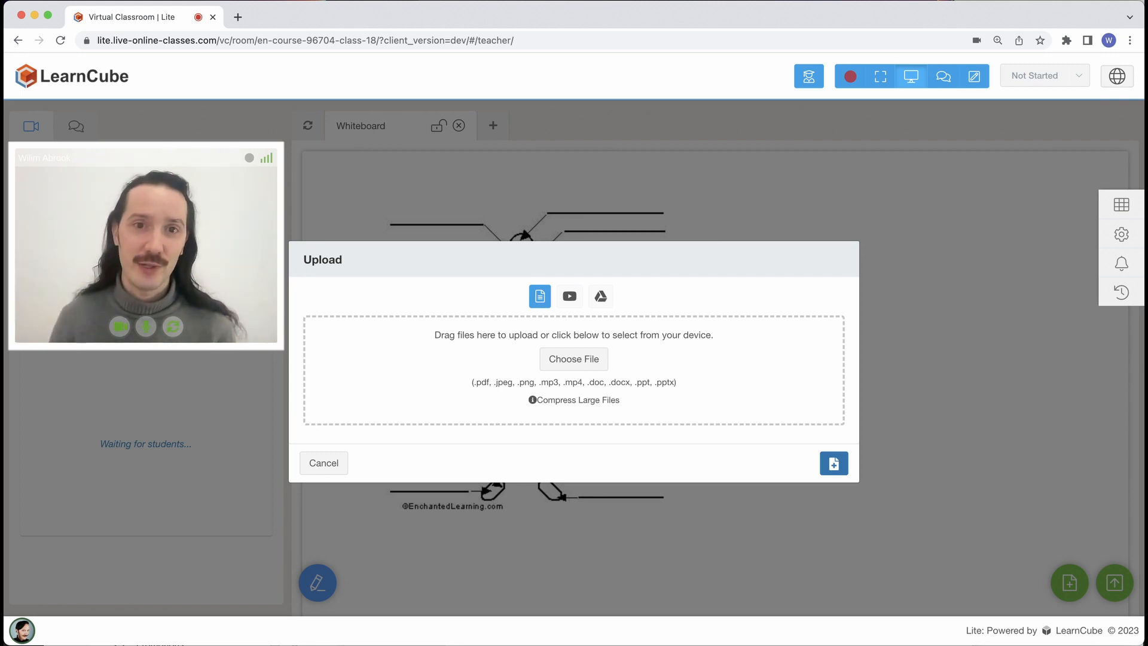
click(573, 359)
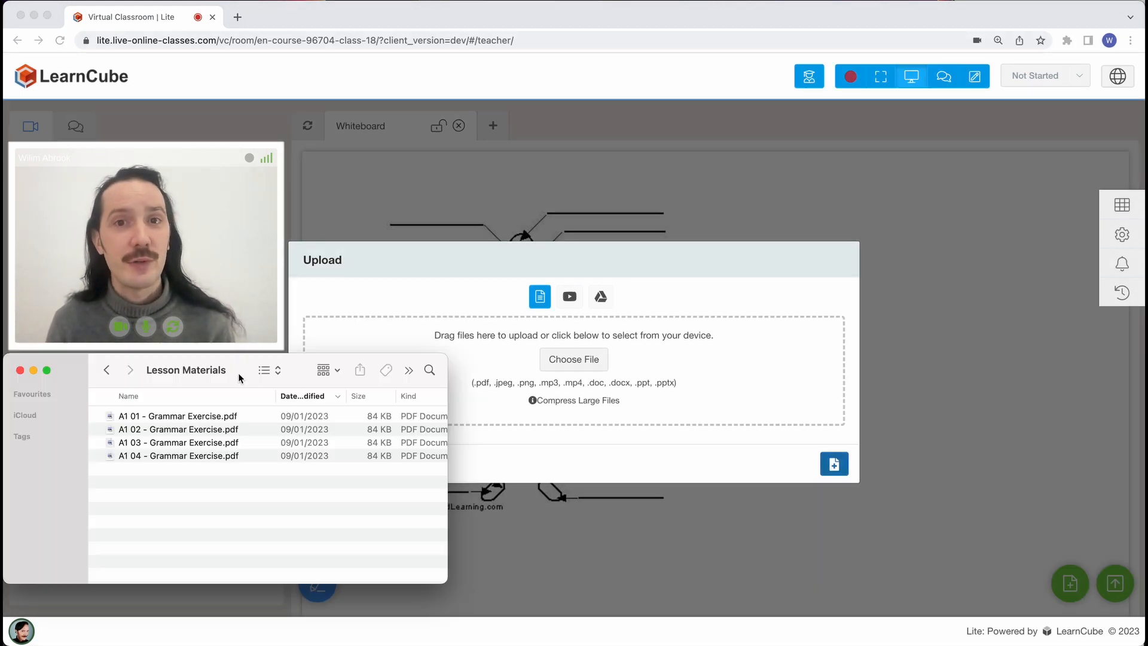
click(177, 429)
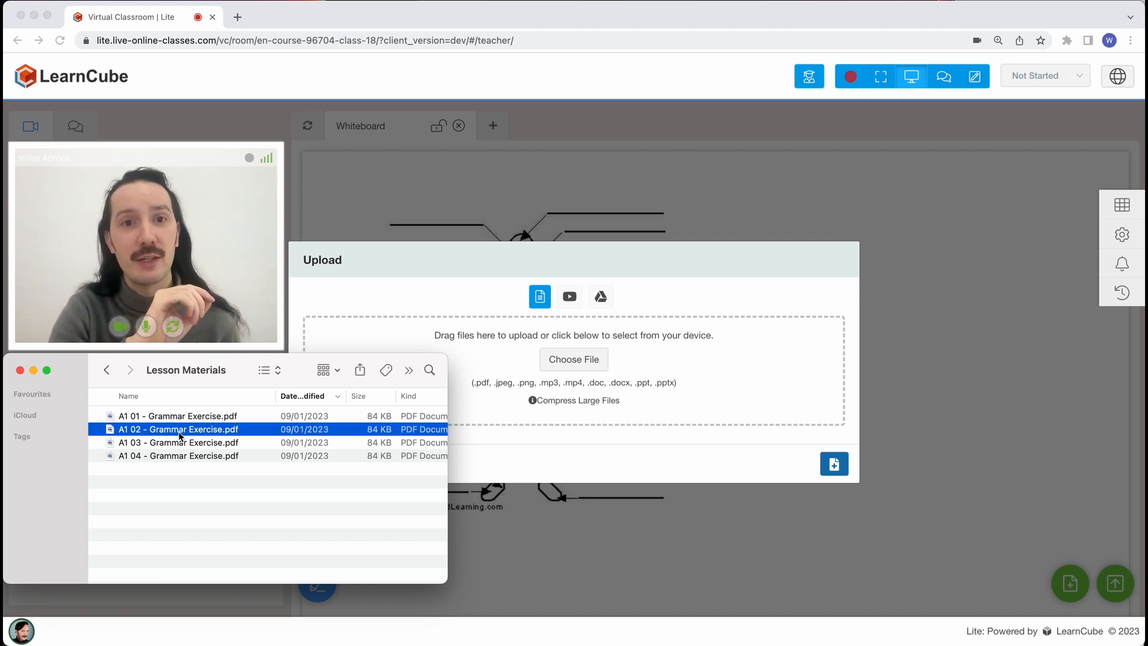
double_click(179, 429)
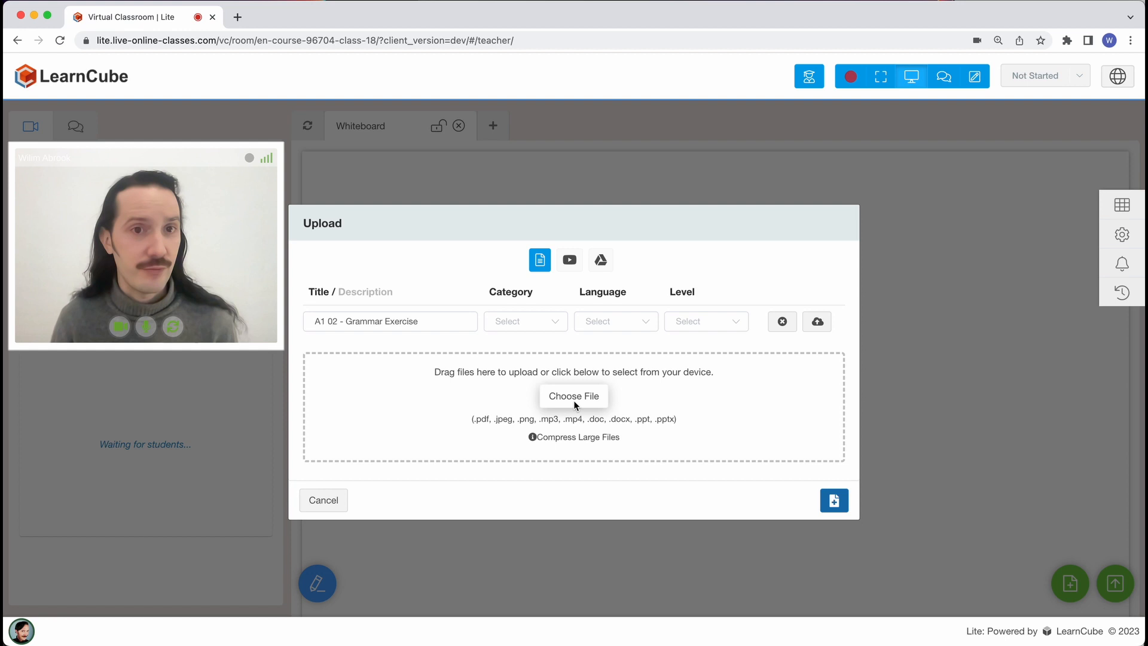
- Add 'A1 03 - Grammar Exercise.pdf' and upload both grammar exercise PDFs
click(574, 395)
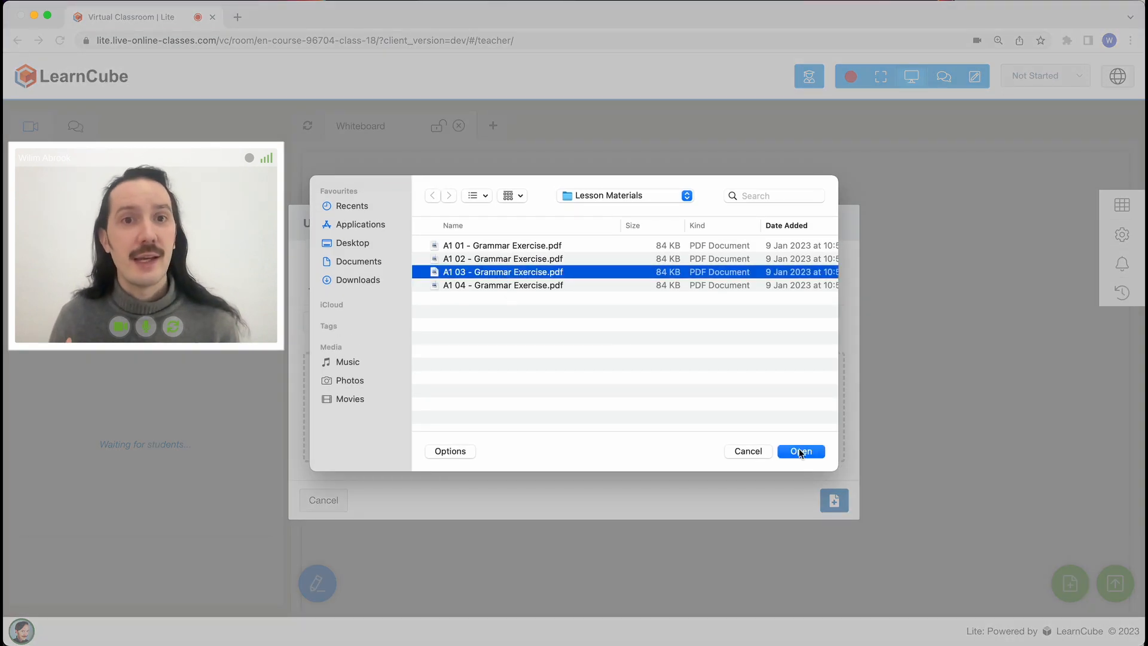
click(800, 451)
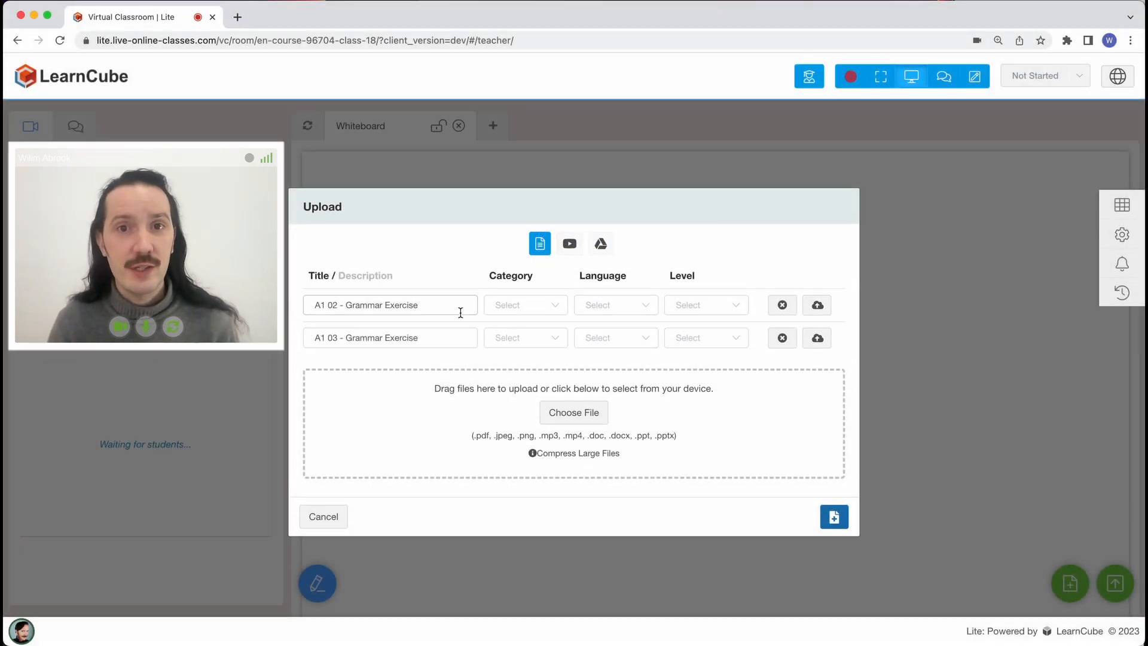
click(389, 305)
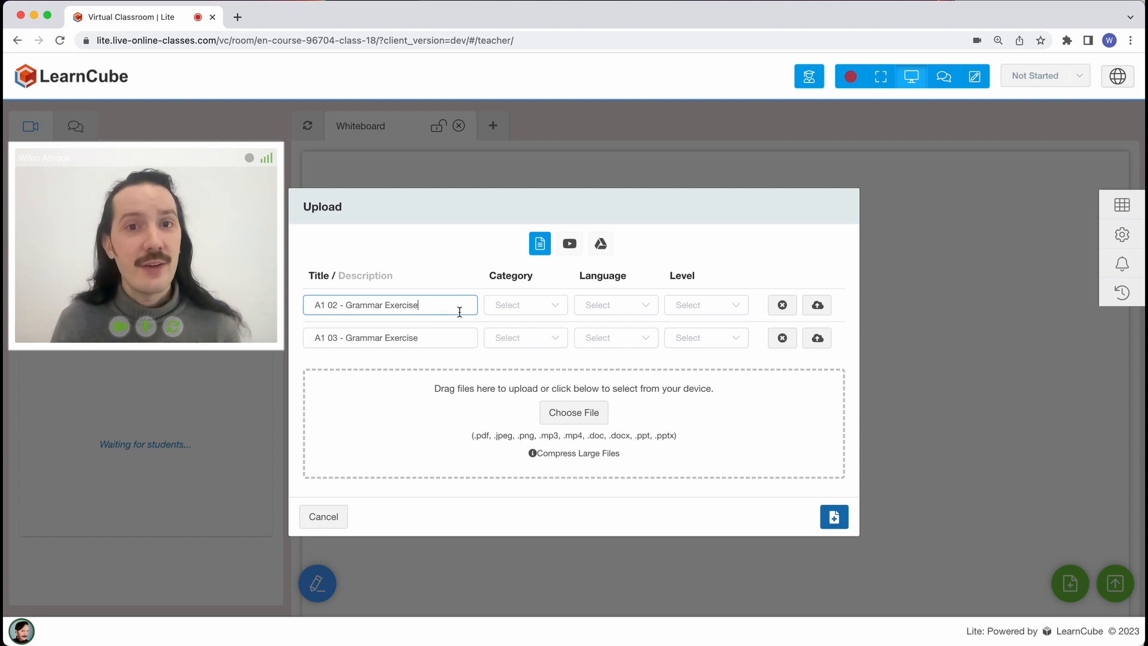
click(390, 337)
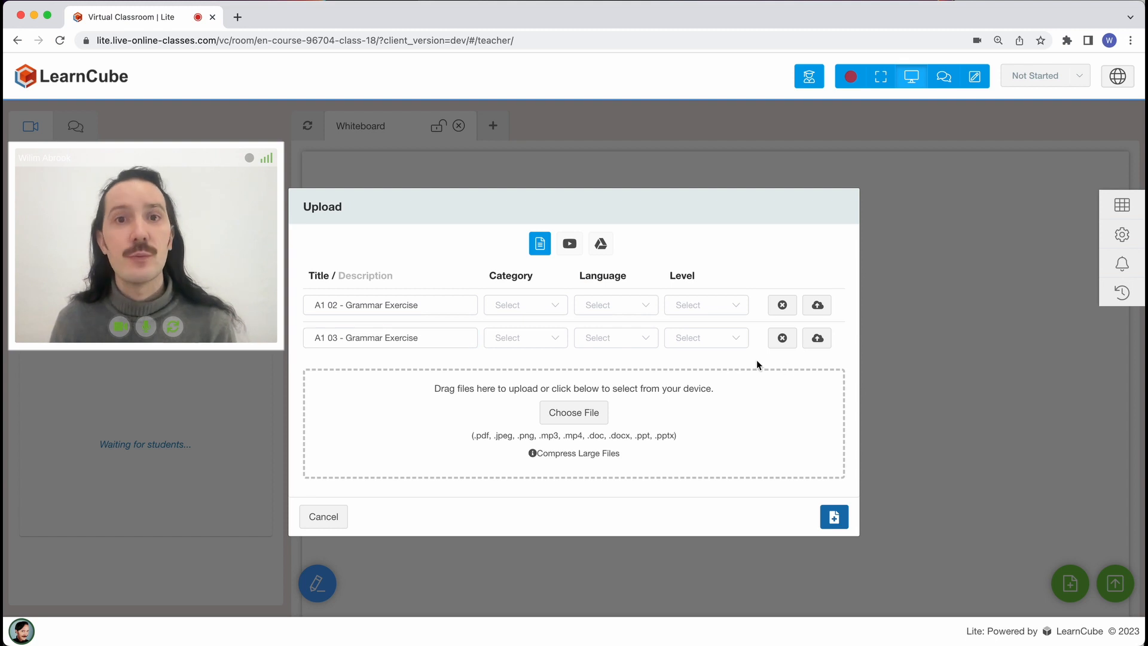
click(833, 516)
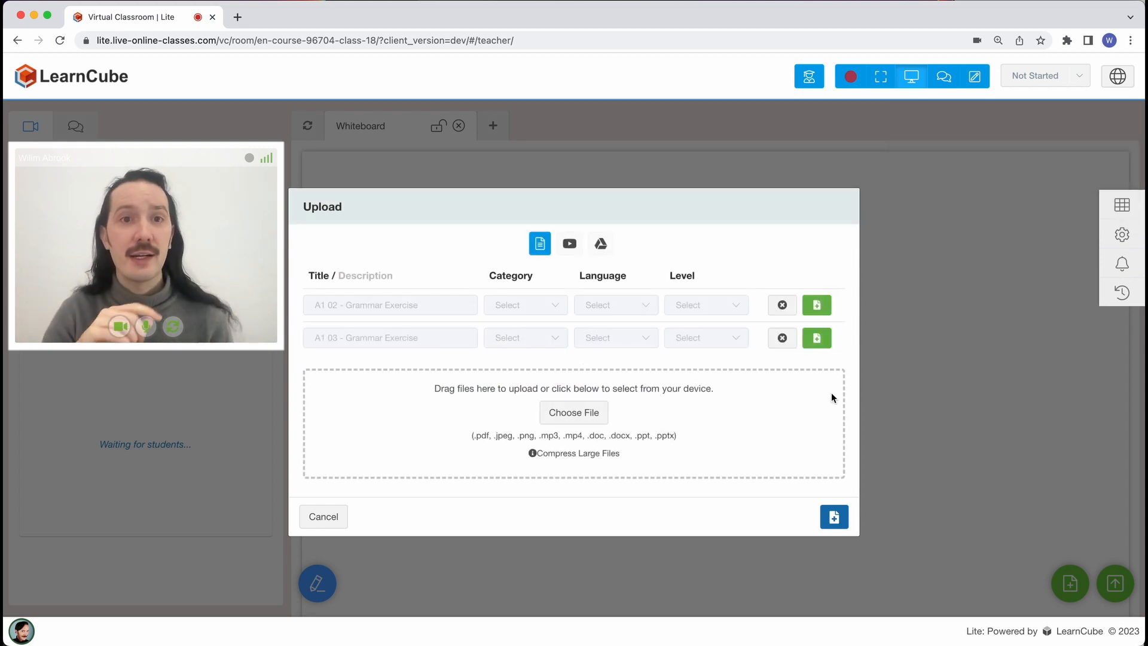
- Open the A1 02 grammar PDF as a lesson tab, then close it
click(816, 305)
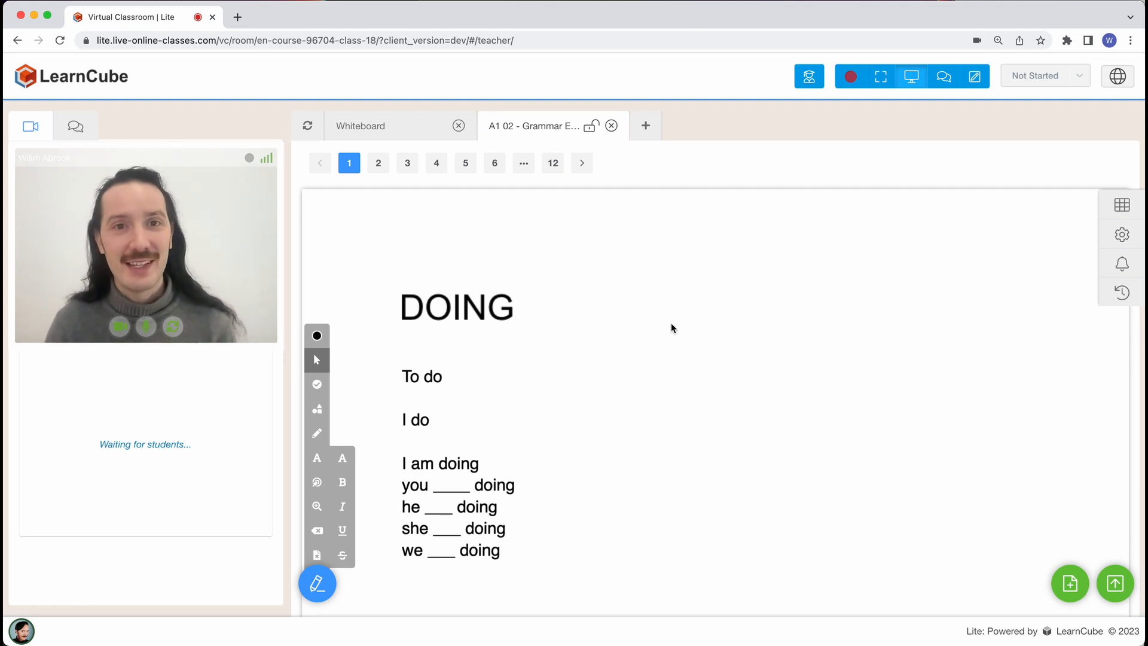
click(611, 125)
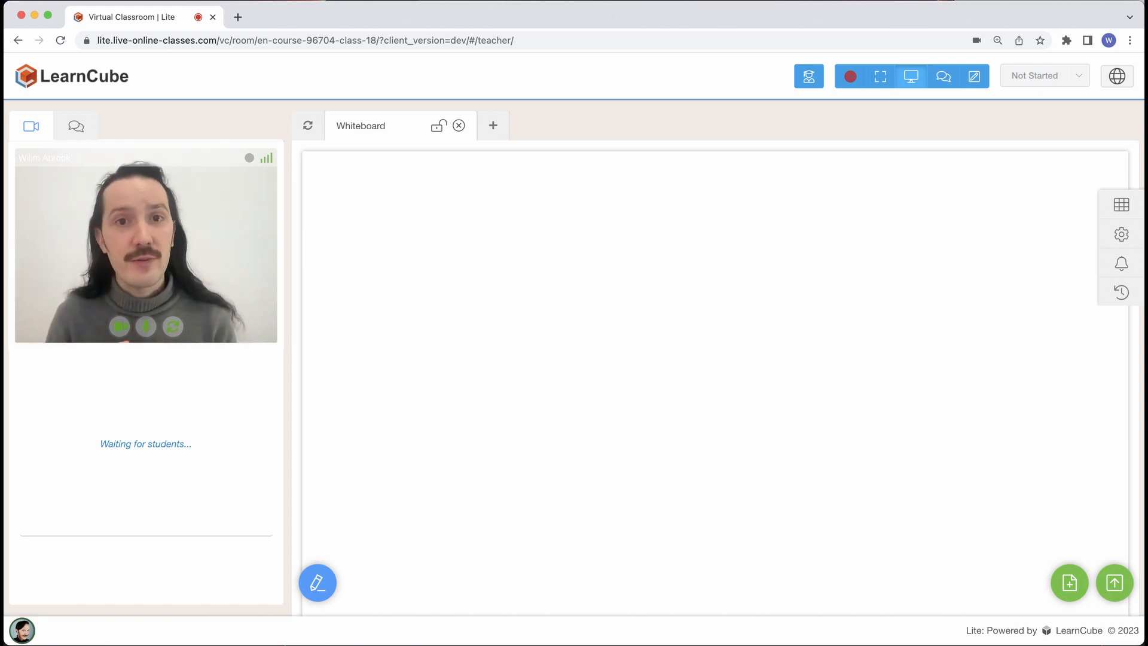
- Bring the ESLRadioShow Bees MP3 from the Lesson Materials folder into the classroom
click(1114, 584)
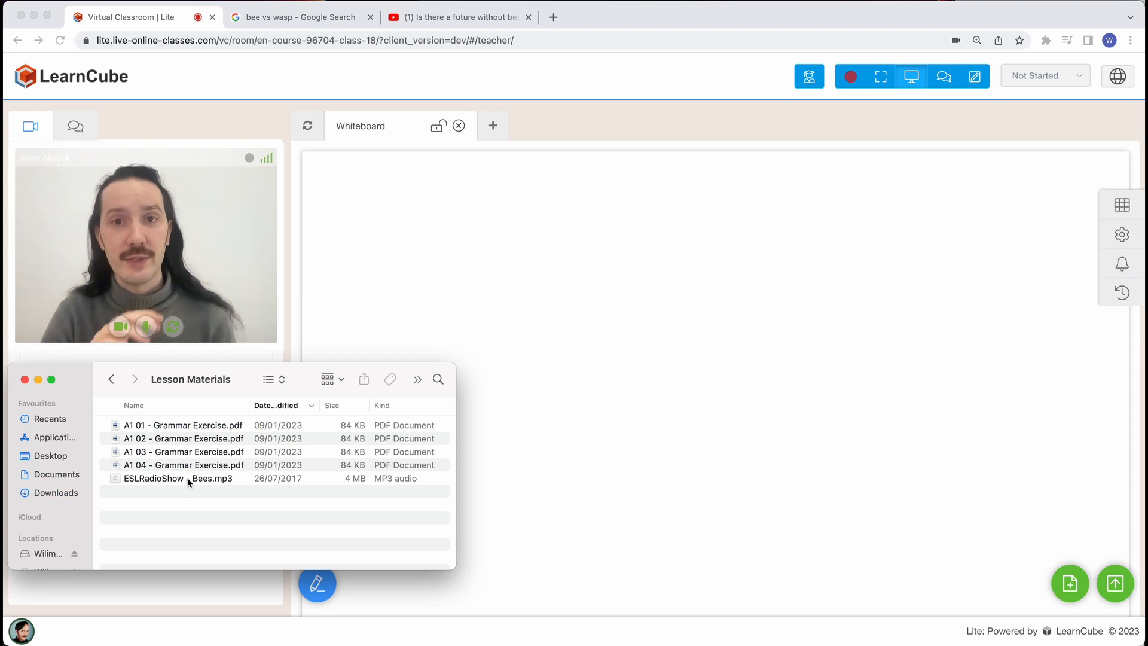
double_click(180, 479)
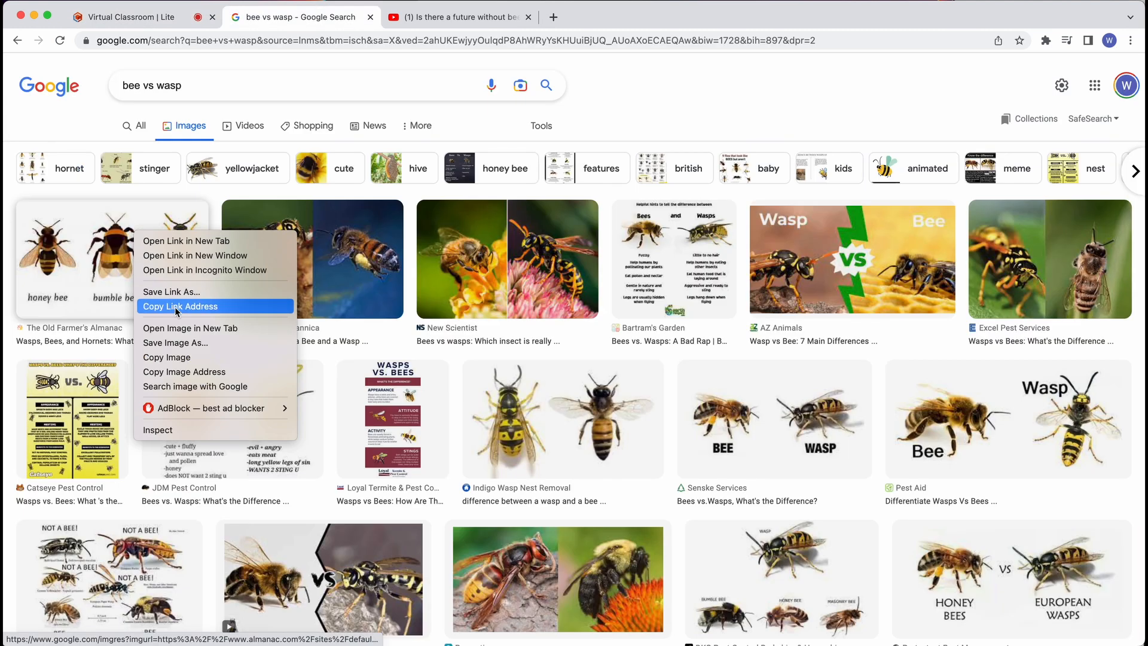
- Paste the honey bee, bumble bee and wasp picture onto a new whiteboard
click(124, 16)
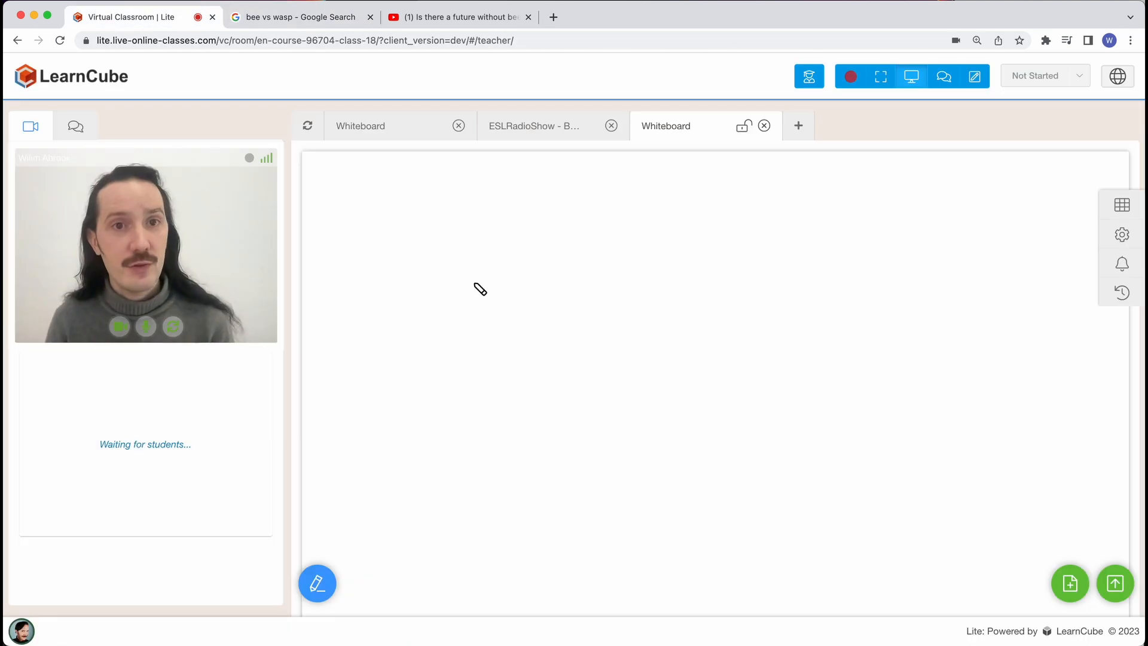
key(cmd+v)
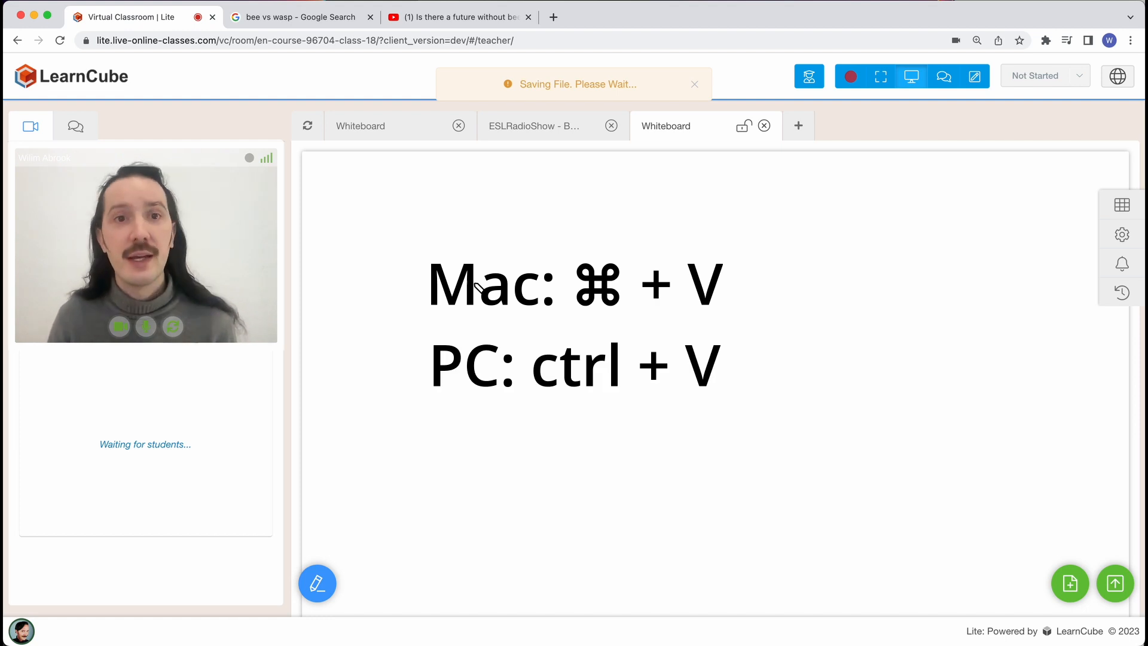
key(cmd+v)
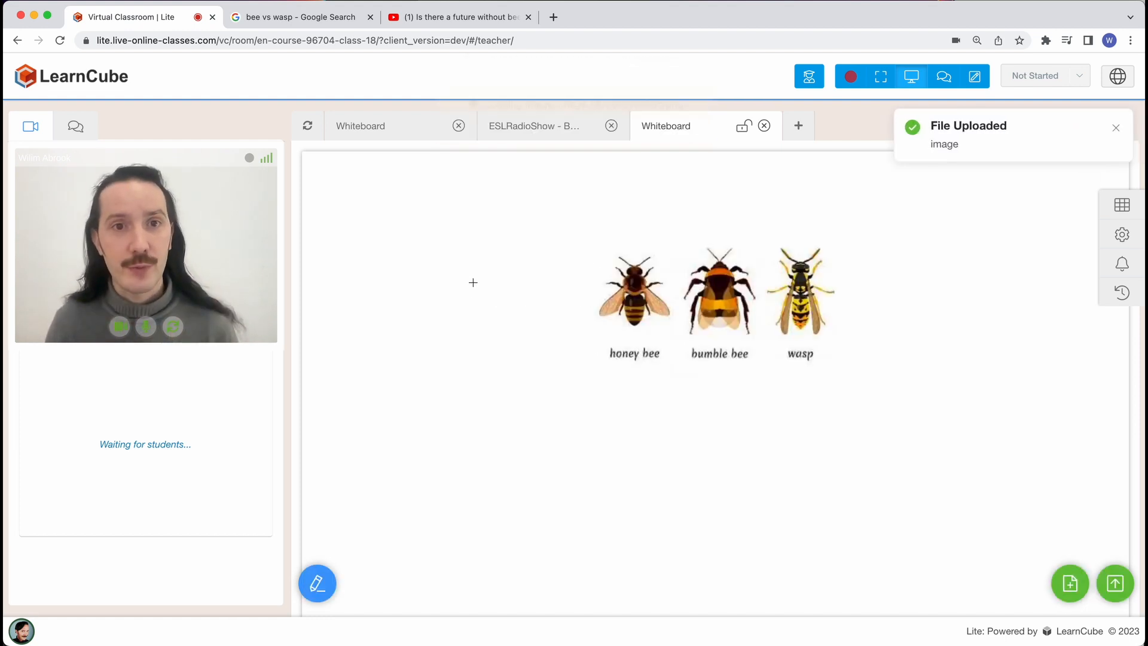
click(457, 17)
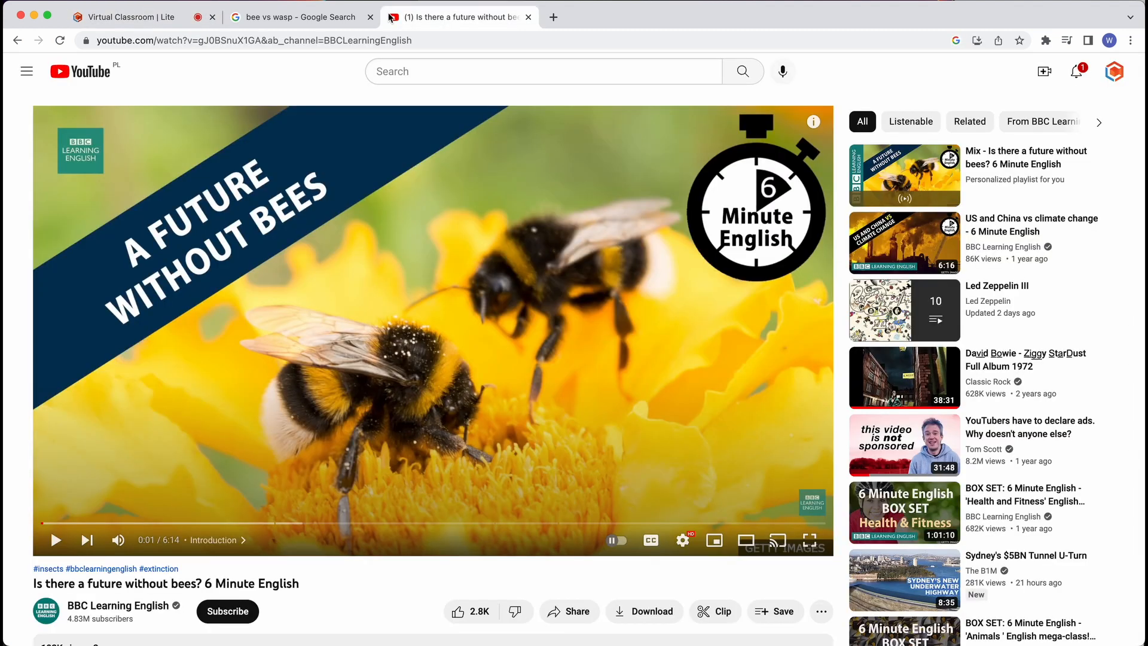
- Embed the 'Is there a future without bees?' YouTube video on a whiteboard and play it
click(249, 40)
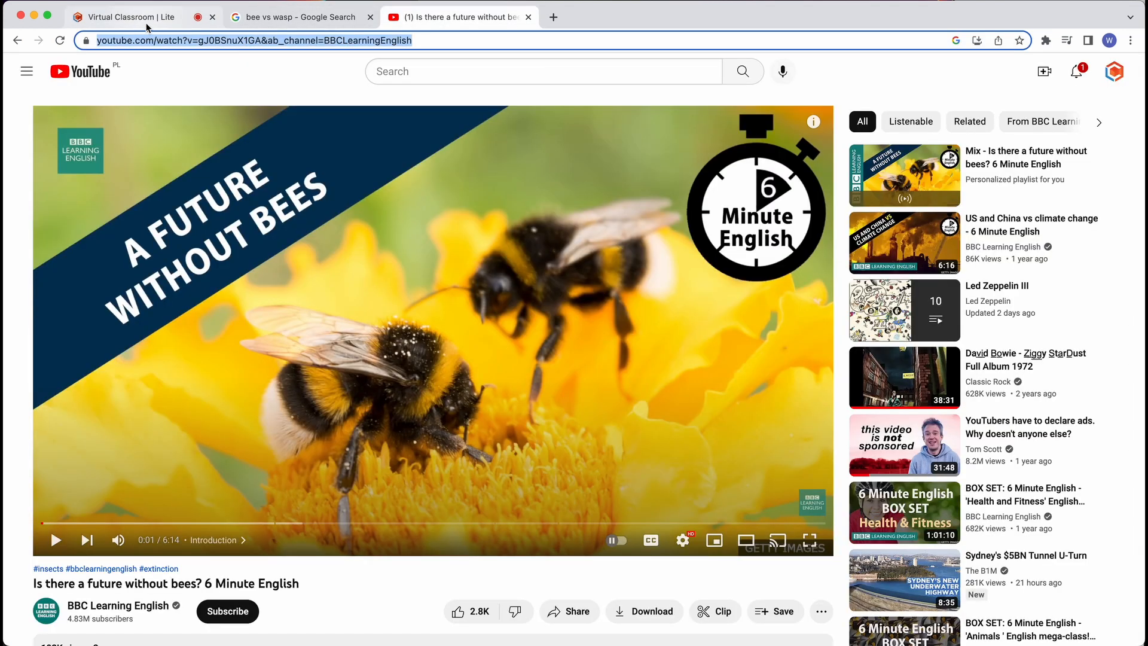
click(125, 17)
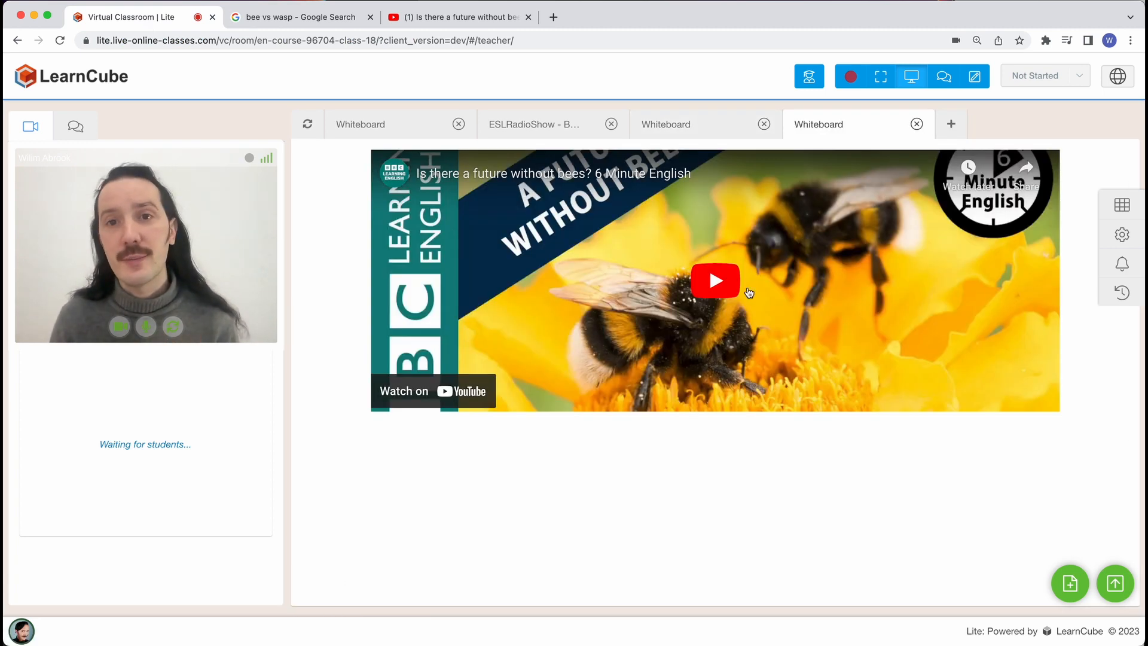
click(715, 280)
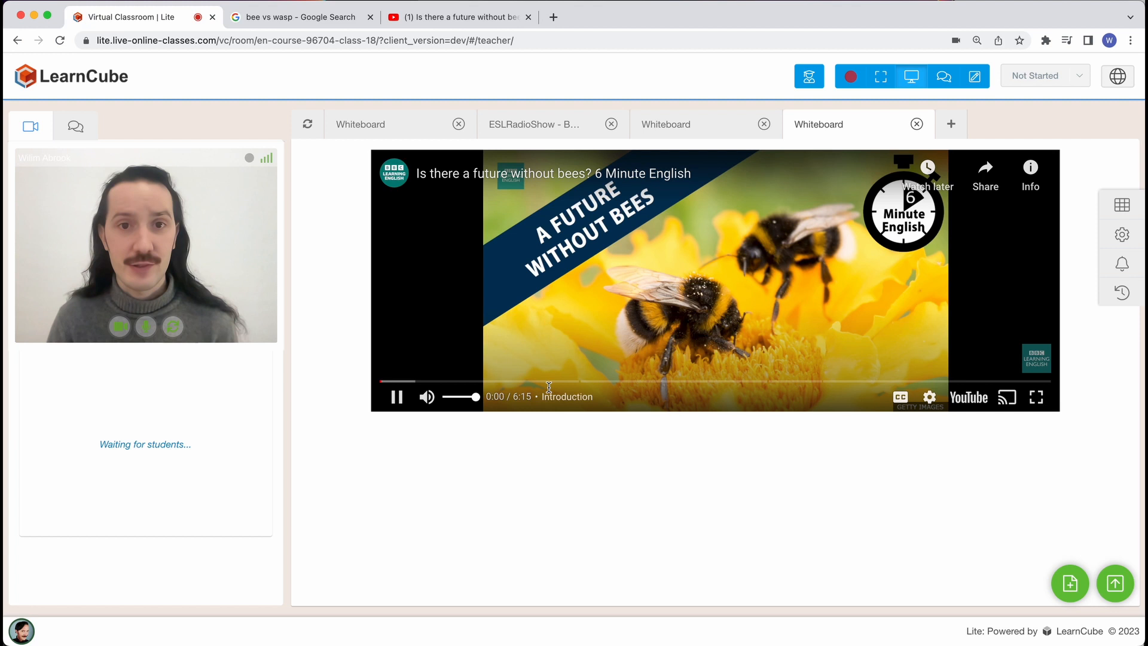